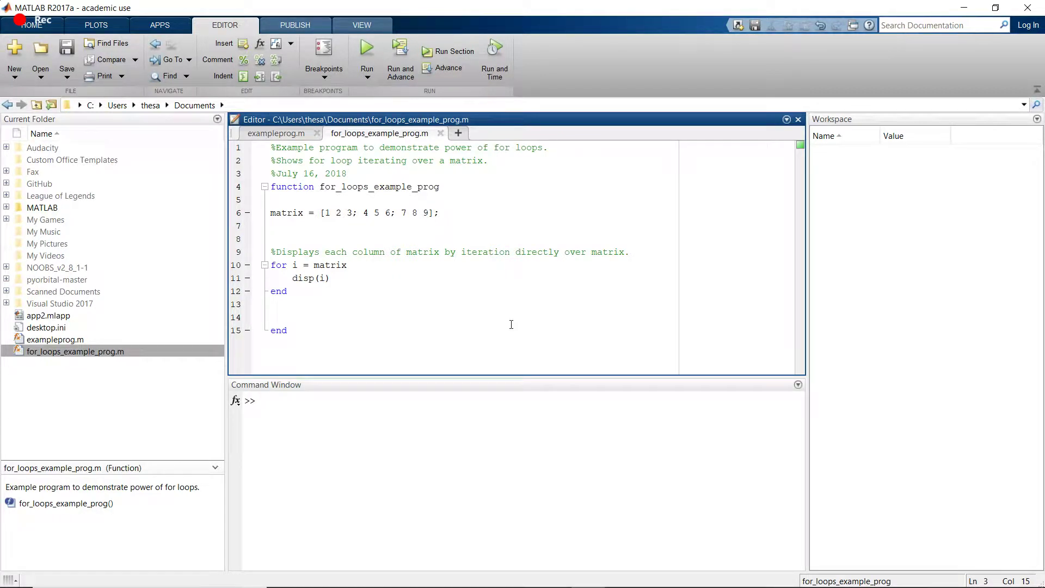
{"action": "left_click", "coordinate": [346, 173]}
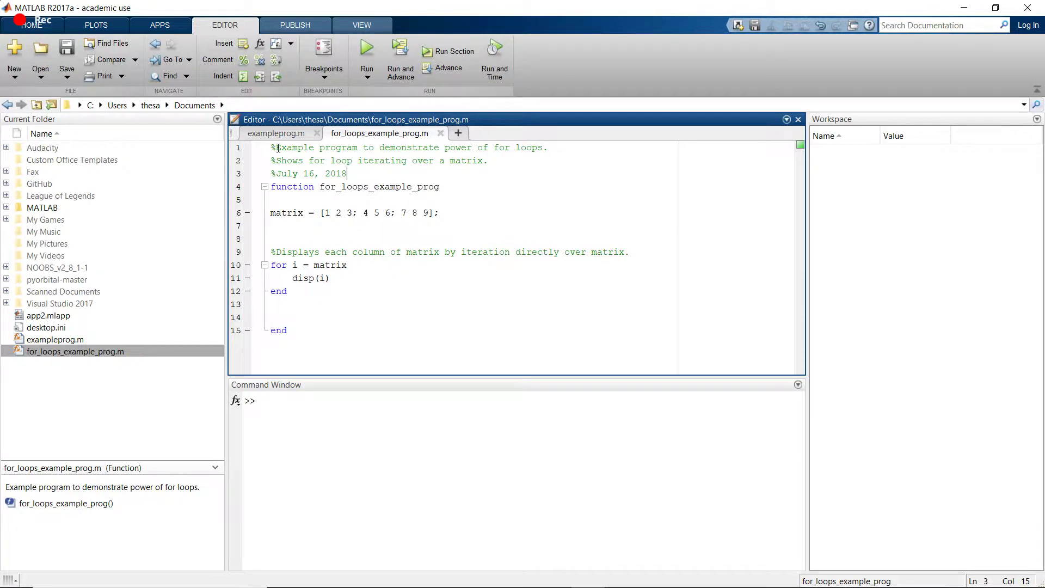
{"action": "left_click", "coordinate": [274, 148]}
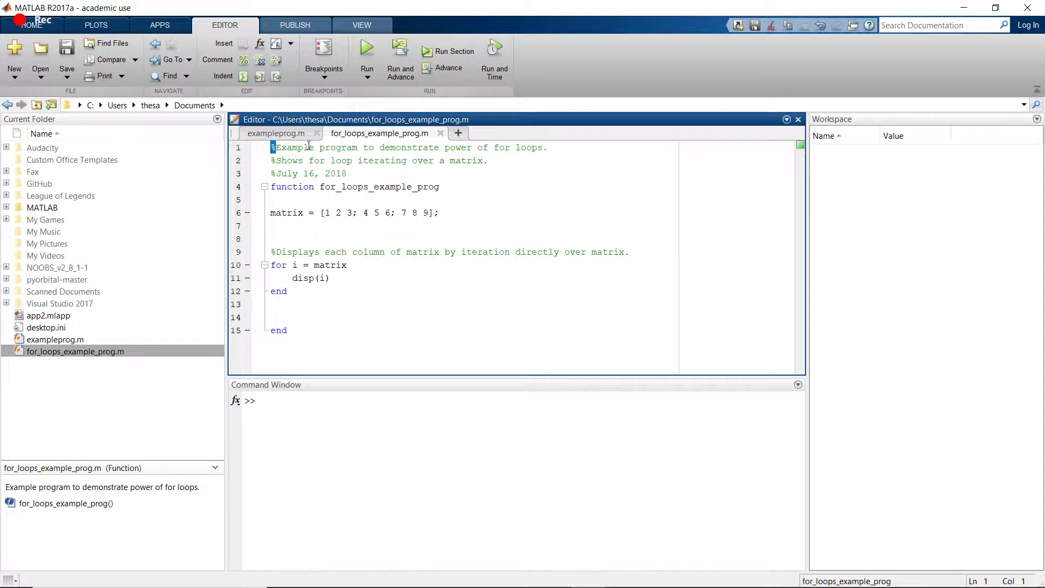
{"action": "left_click_drag", "start_coordinate": [314, 148], "coordinate": [442, 148]}
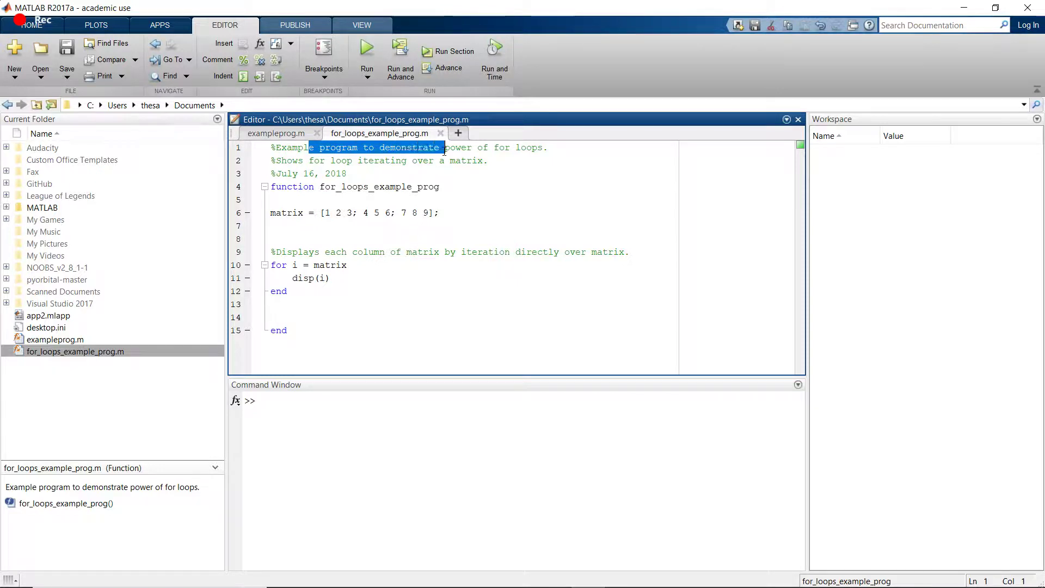
{"action": "left_click", "coordinate": [443, 148]}
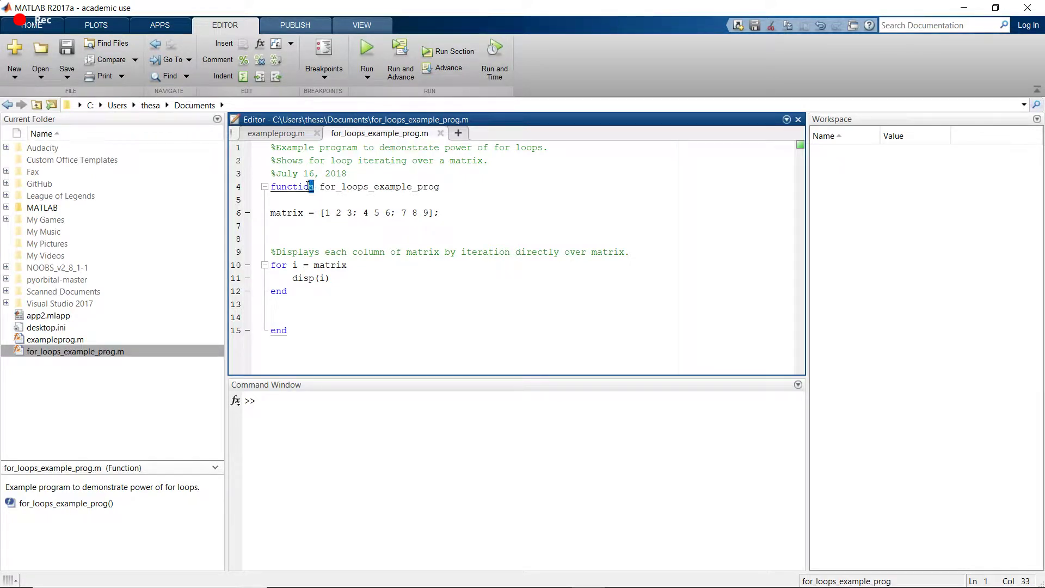
{"action": "double_click", "coordinate": [292, 186]}
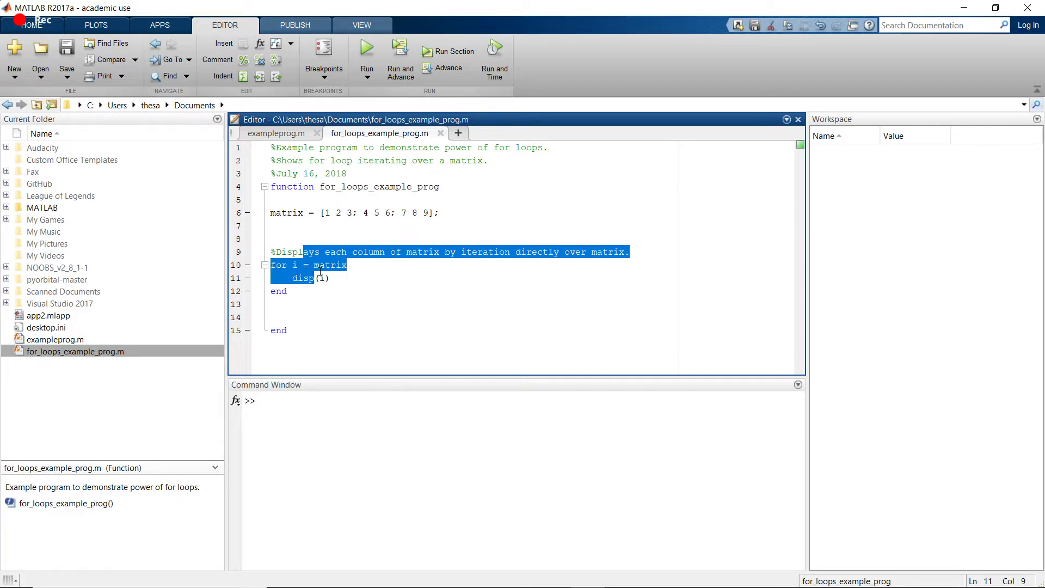
{"action": "left_click", "coordinate": [317, 260]}
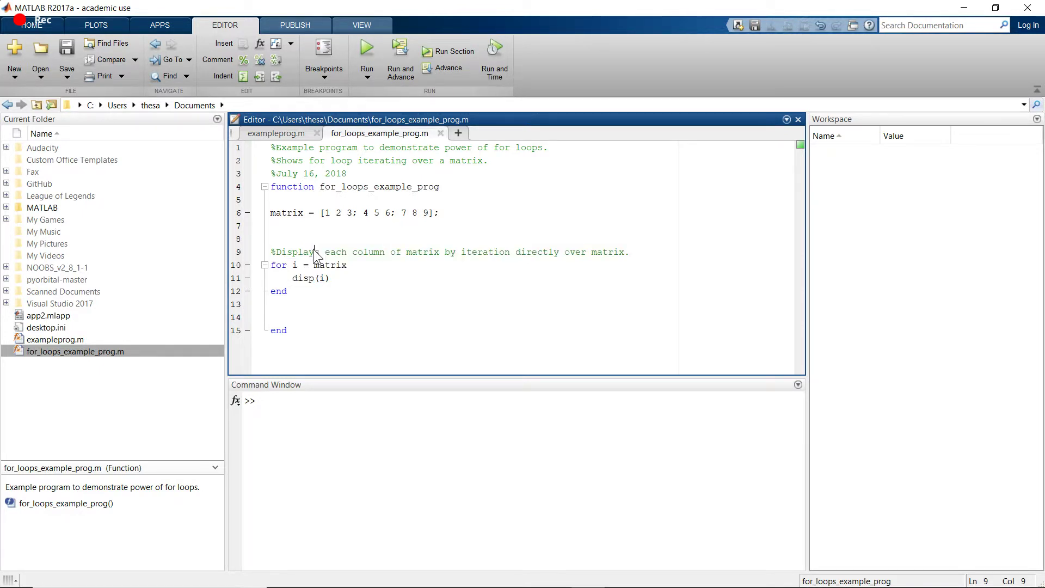